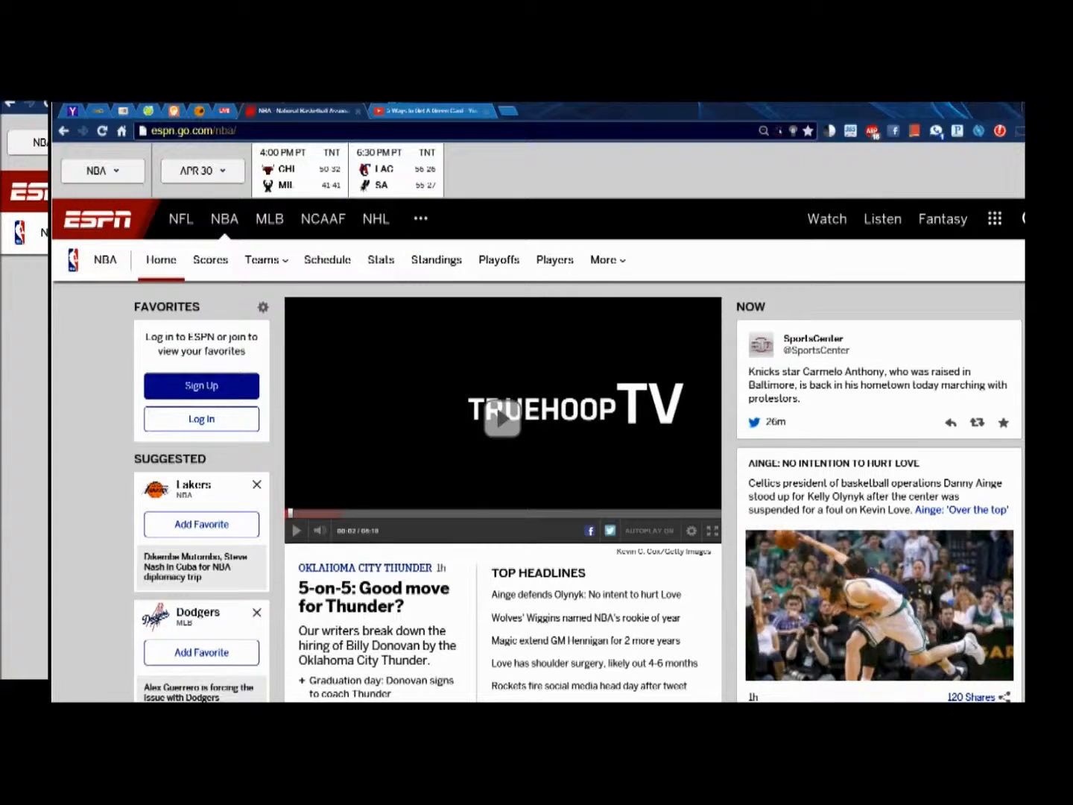
{"action": "mouse_move", "coordinate": [728, 453]}
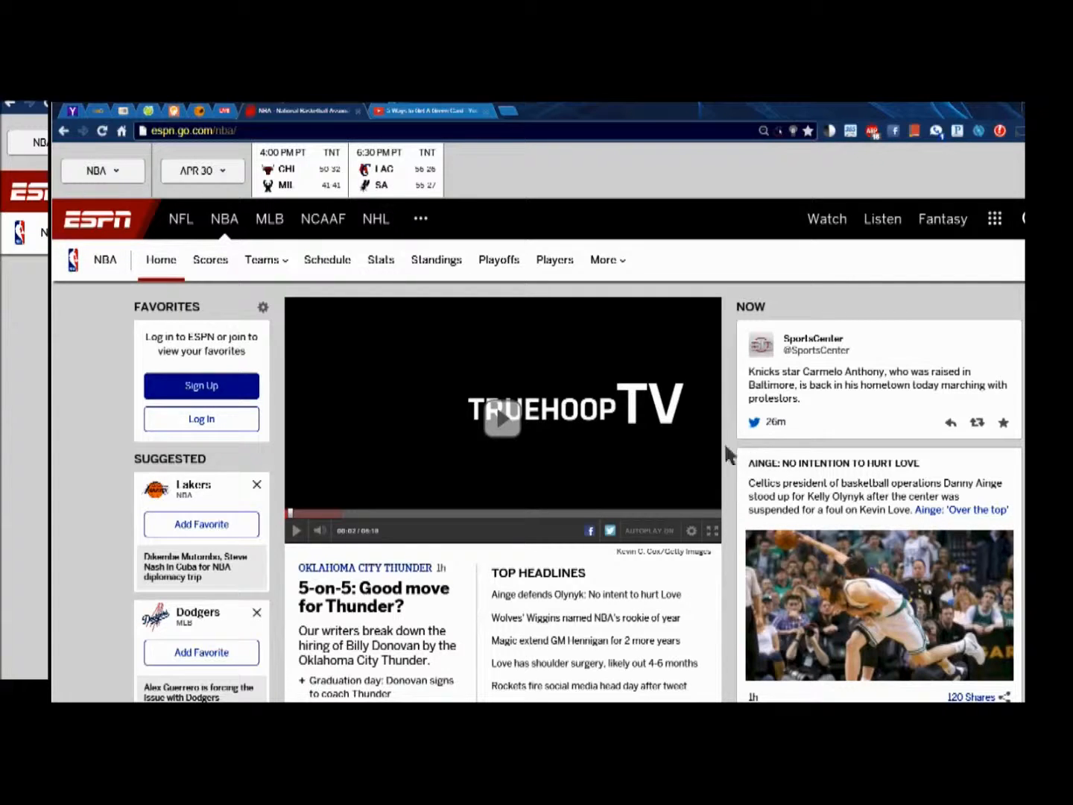
Start the TrueHoop TV video playing on the ESPN NBA page.
{"action": "left_click", "coordinate": [502, 416]}
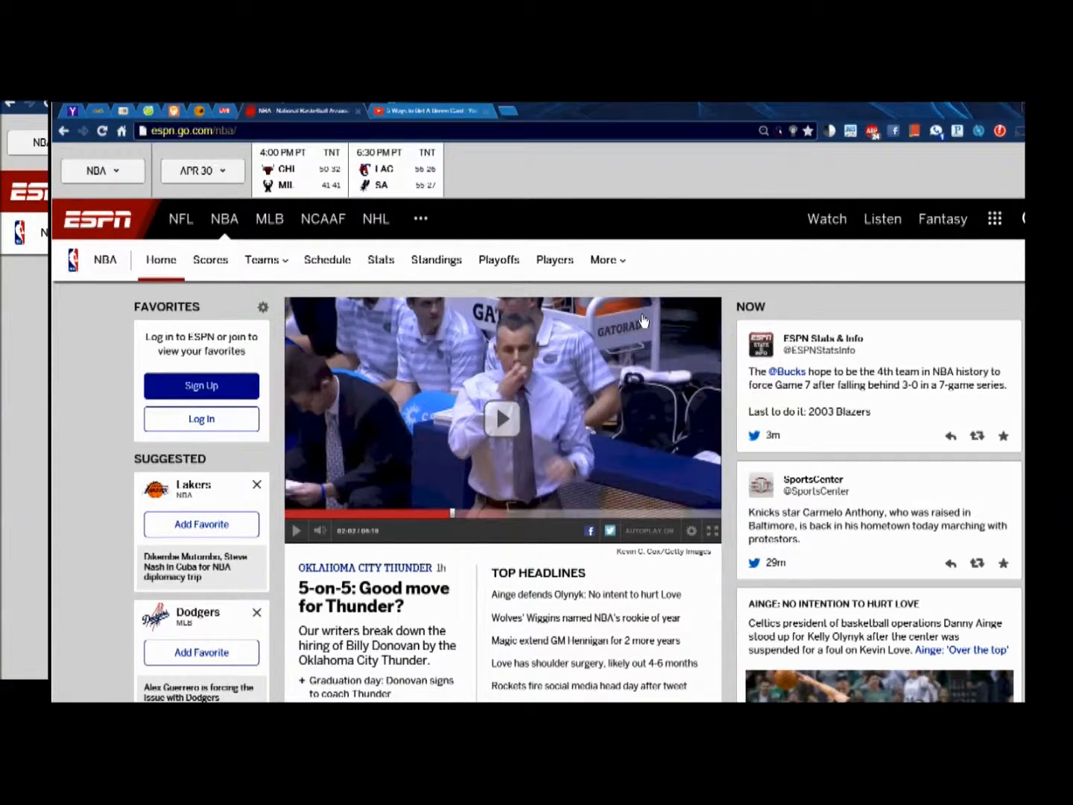
{"action": "mouse_move", "coordinate": [603, 320]}
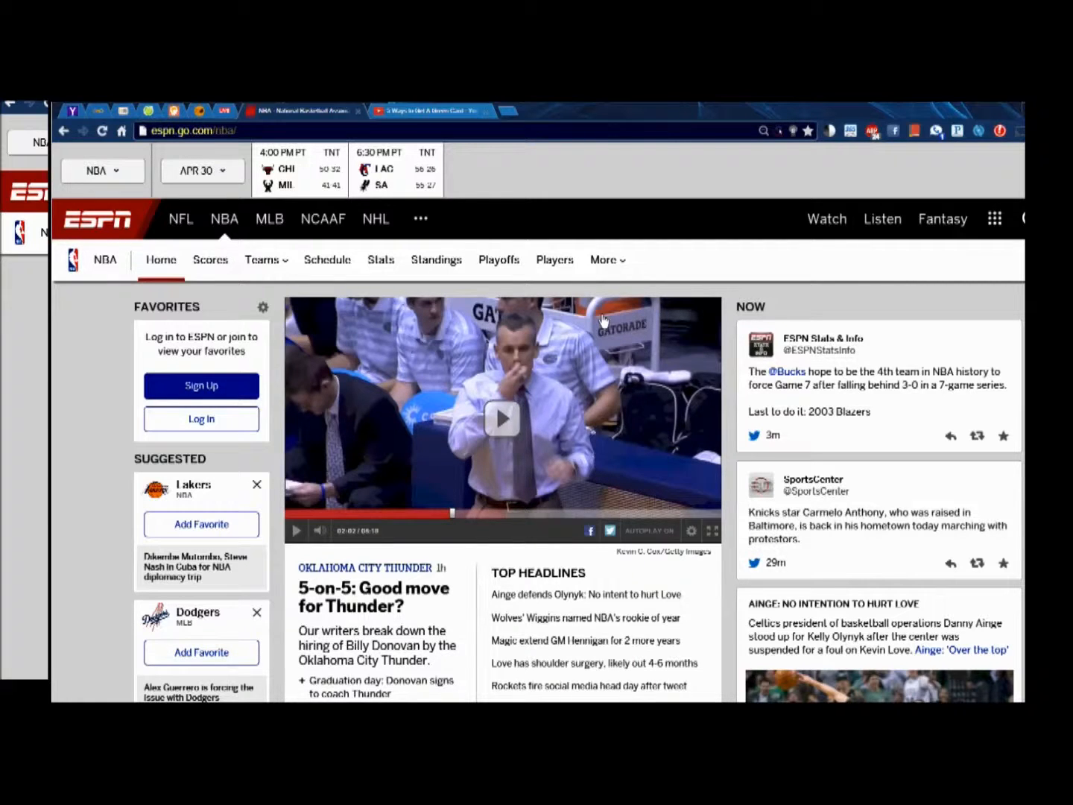
{"action": "mouse_move", "coordinate": [579, 319]}
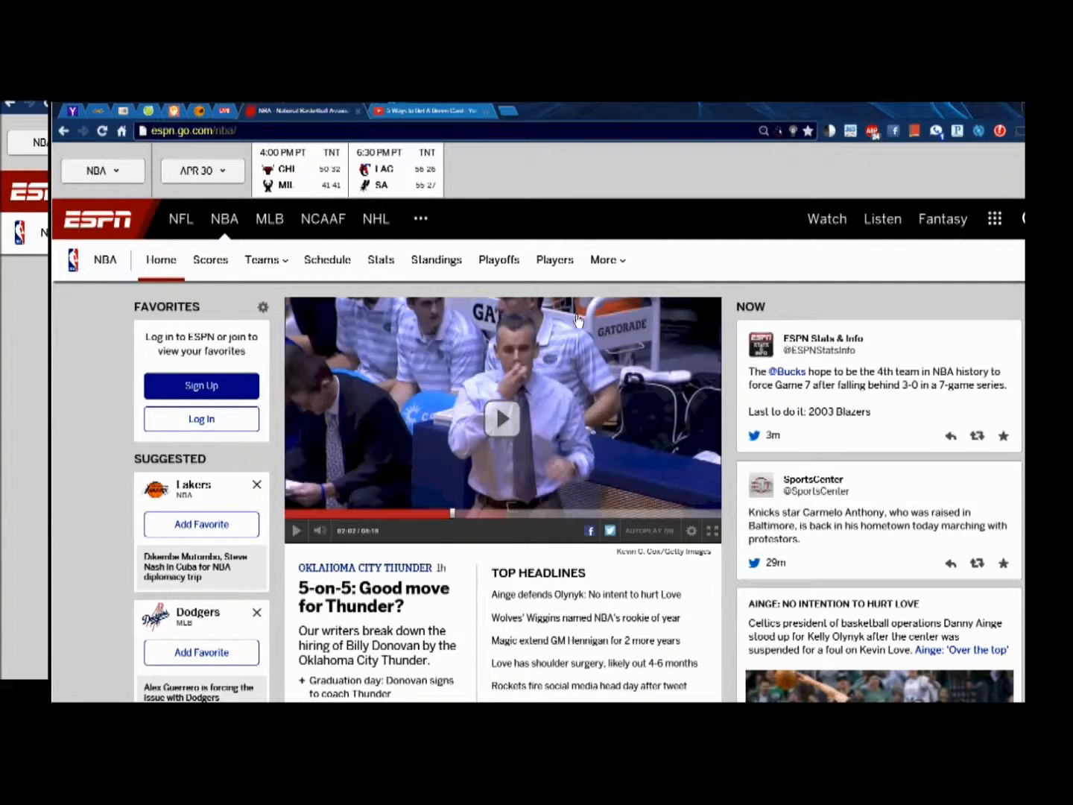
{"action": "mouse_move", "coordinate": [570, 320]}
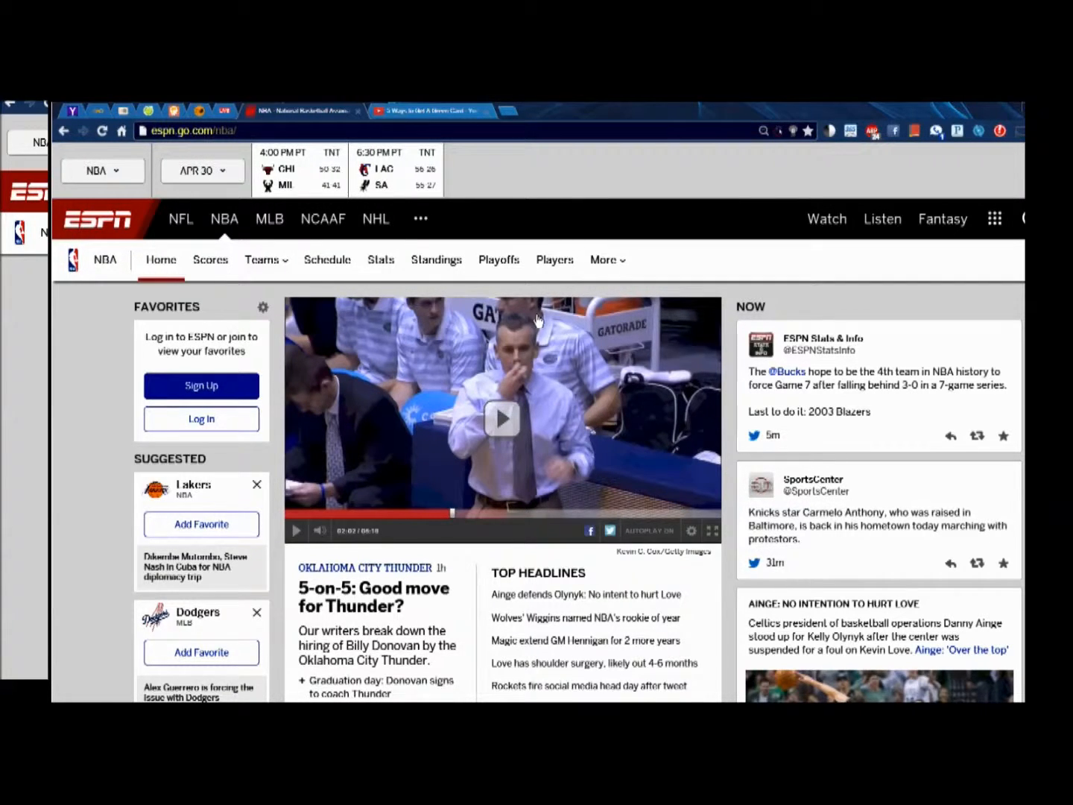
{"action": "mouse_move", "coordinate": [471, 321]}
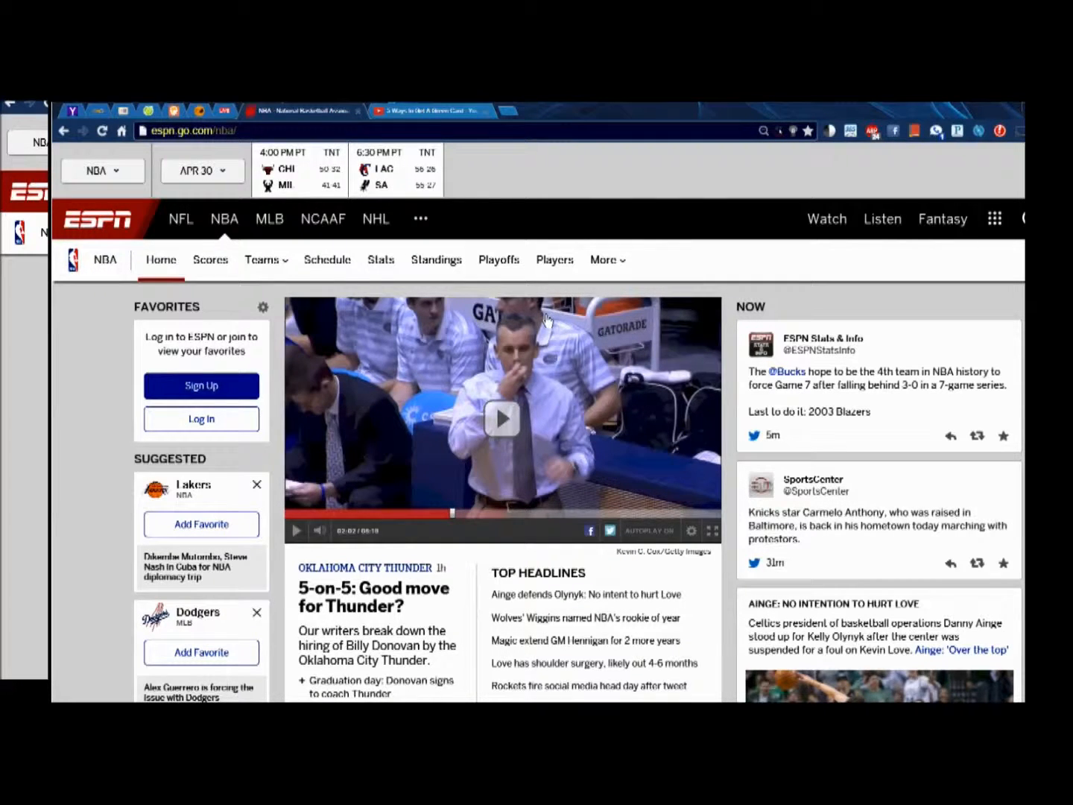
{"action": "mouse_move", "coordinate": [514, 350]}
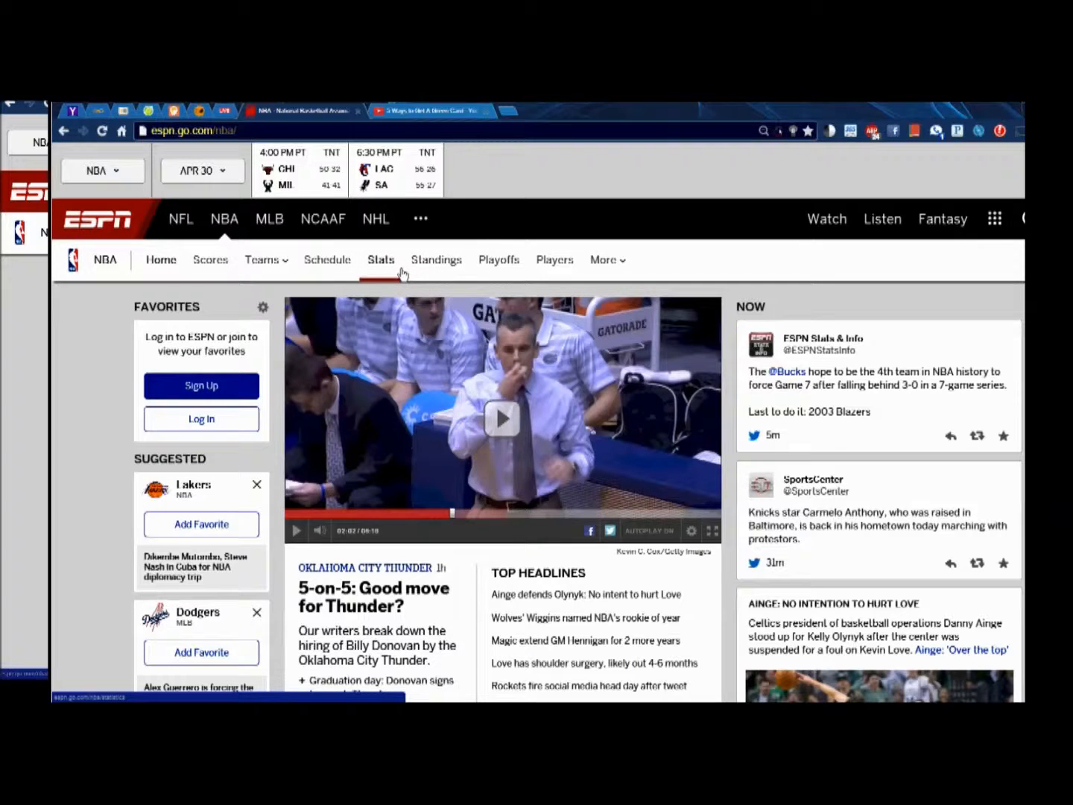
Pause the TrueHoop TV video about a third through, then resume playback.
{"action": "left_click", "coordinate": [160, 260]}
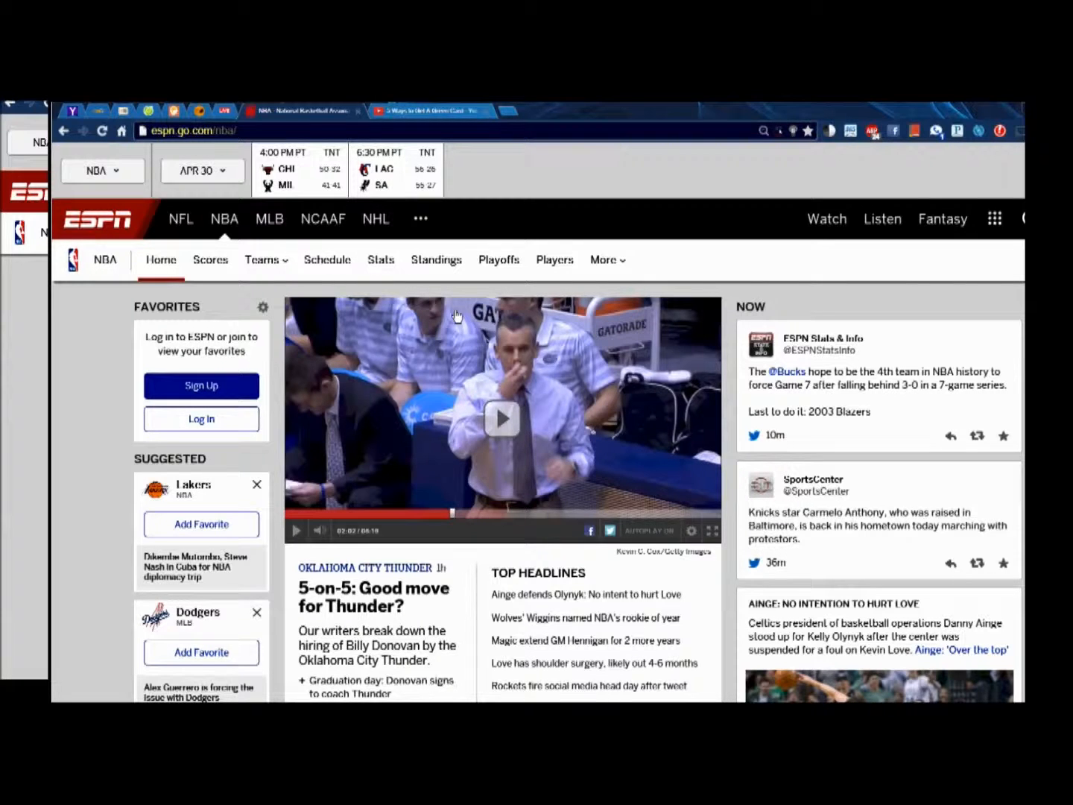
{"action": "mouse_move", "coordinate": [492, 318]}
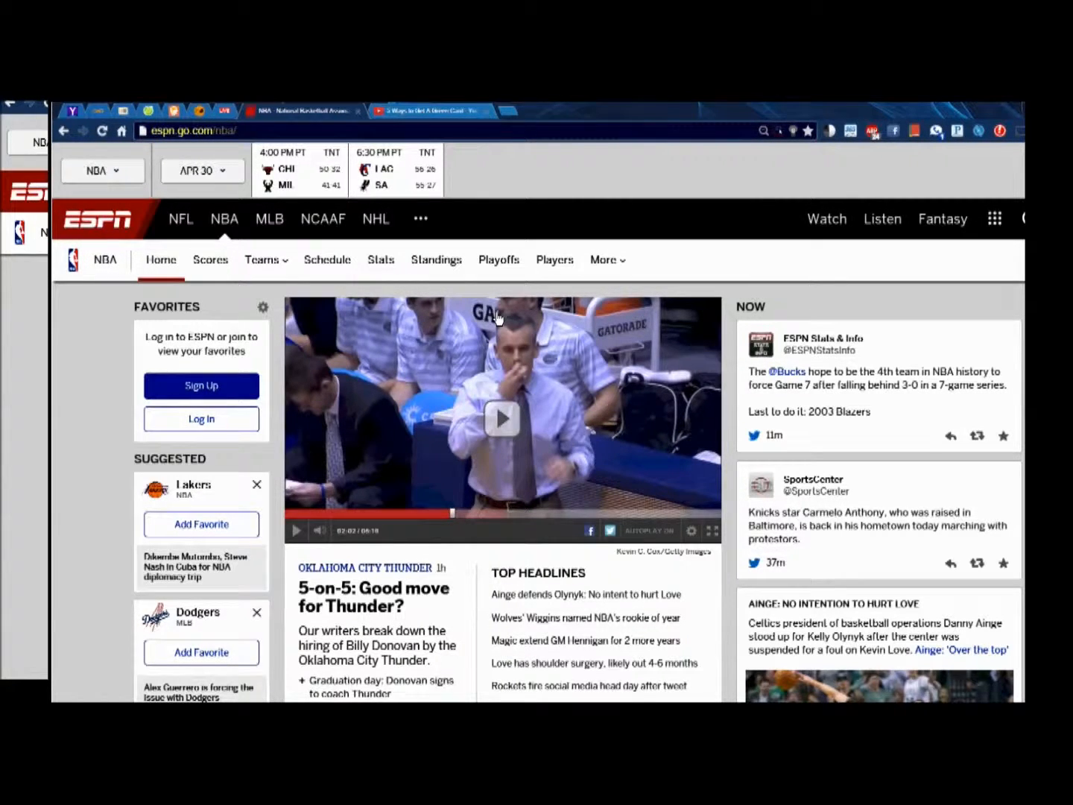
{"action": "left_click", "coordinate": [502, 418]}
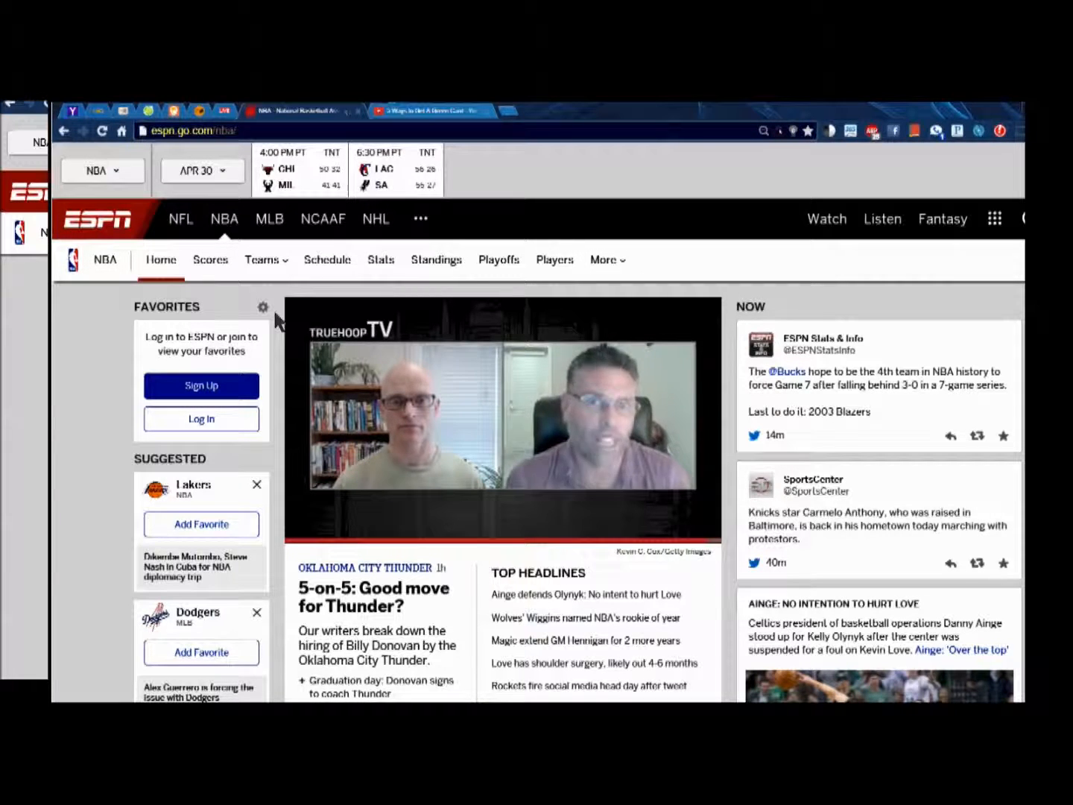
{"action": "mouse_move", "coordinate": [293, 317]}
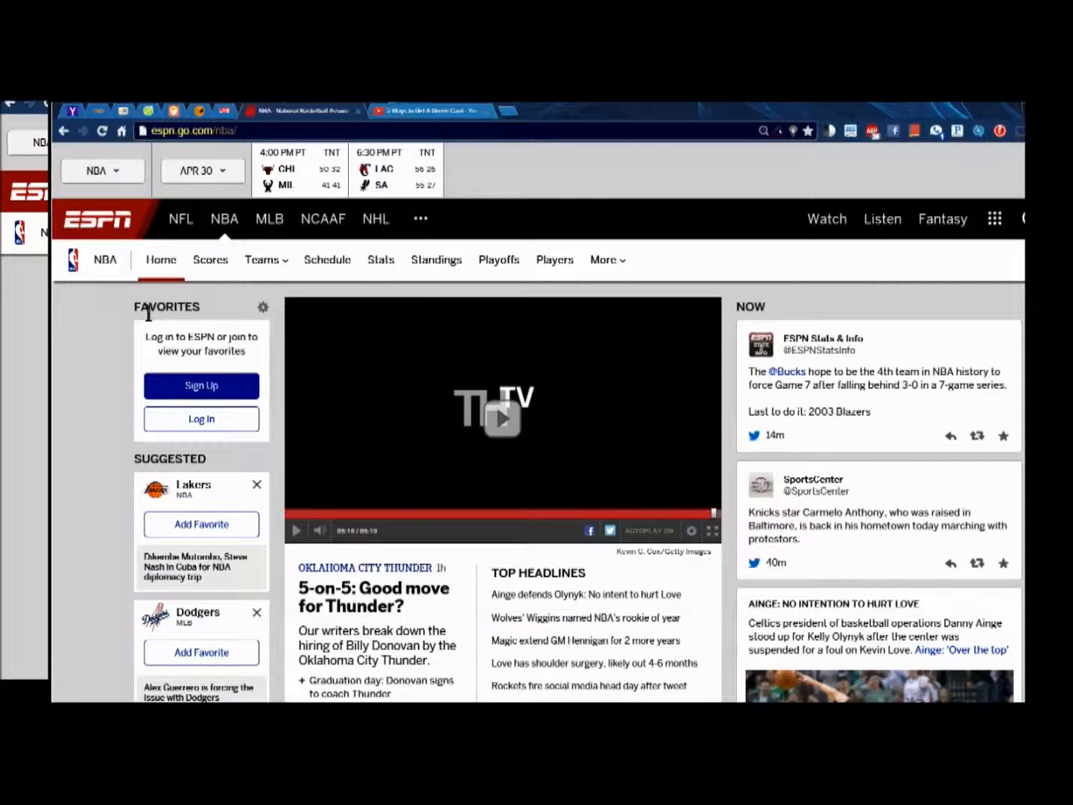
{"action": "mouse_move", "coordinate": [67, 320]}
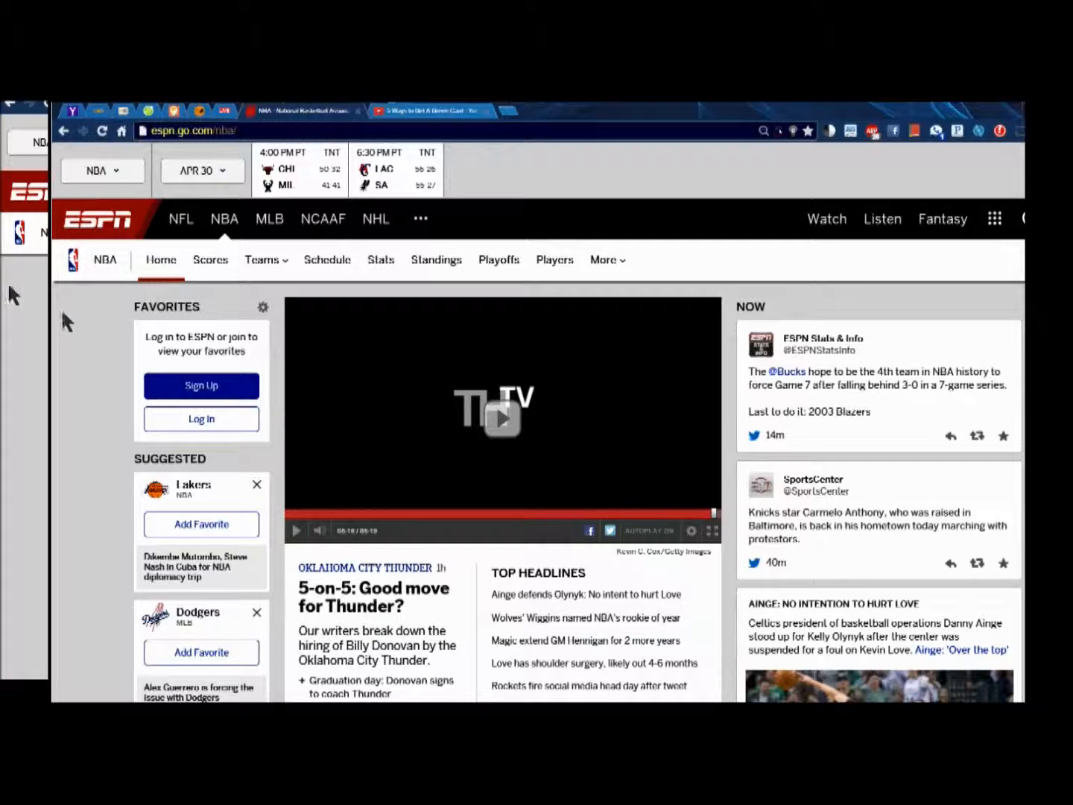